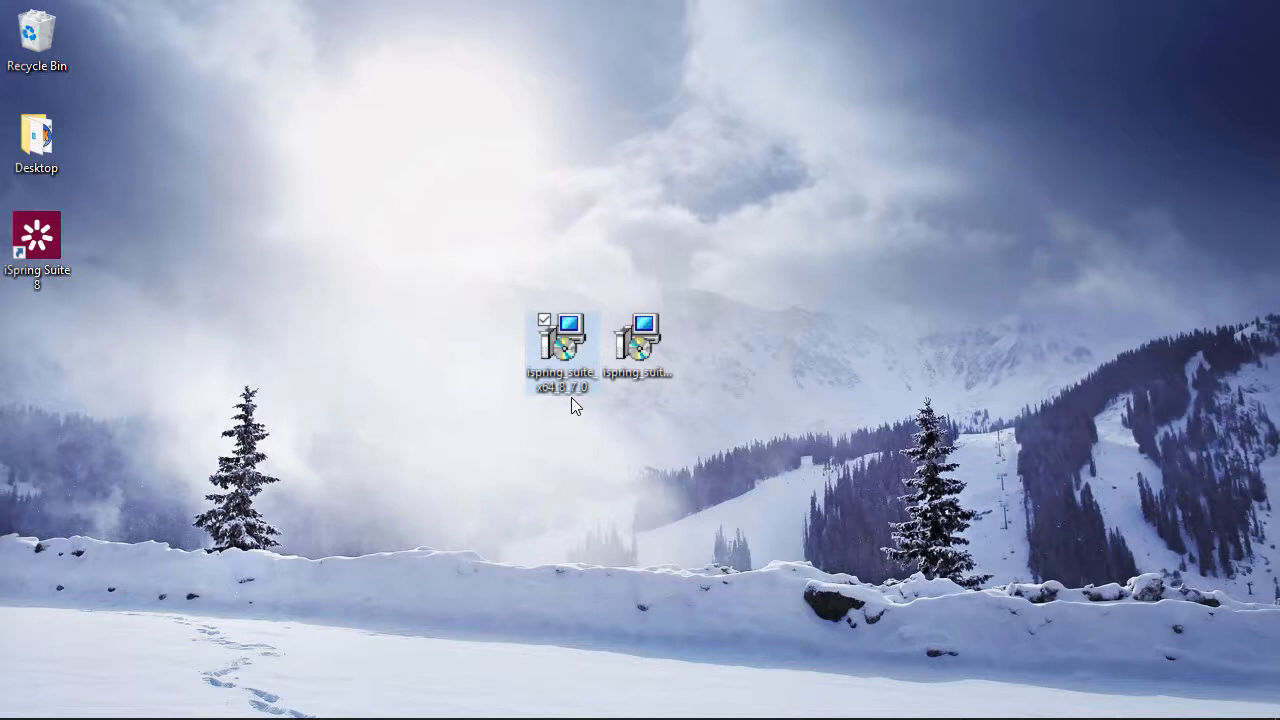
# Launch both iSpring Suite 8.7 installers and dismiss the installer file rename.
pyautogui.doubleClick(560, 347)
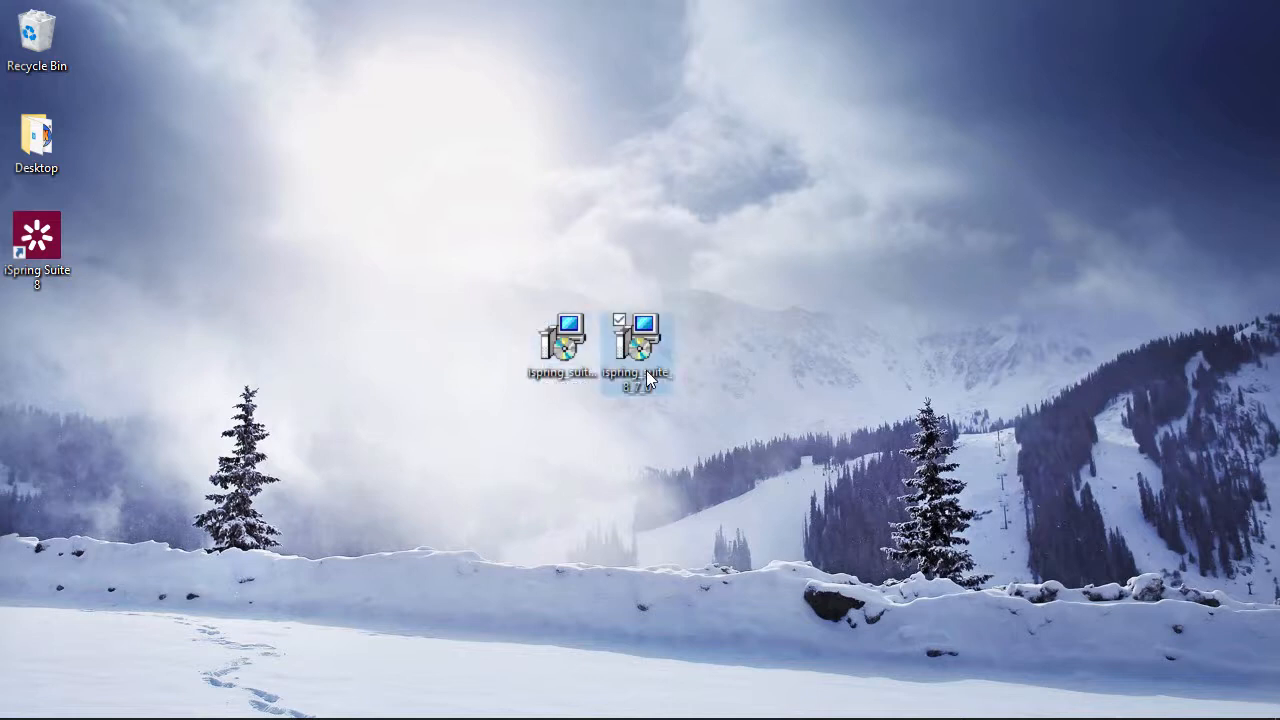
pyautogui.doubleClick(635, 372)
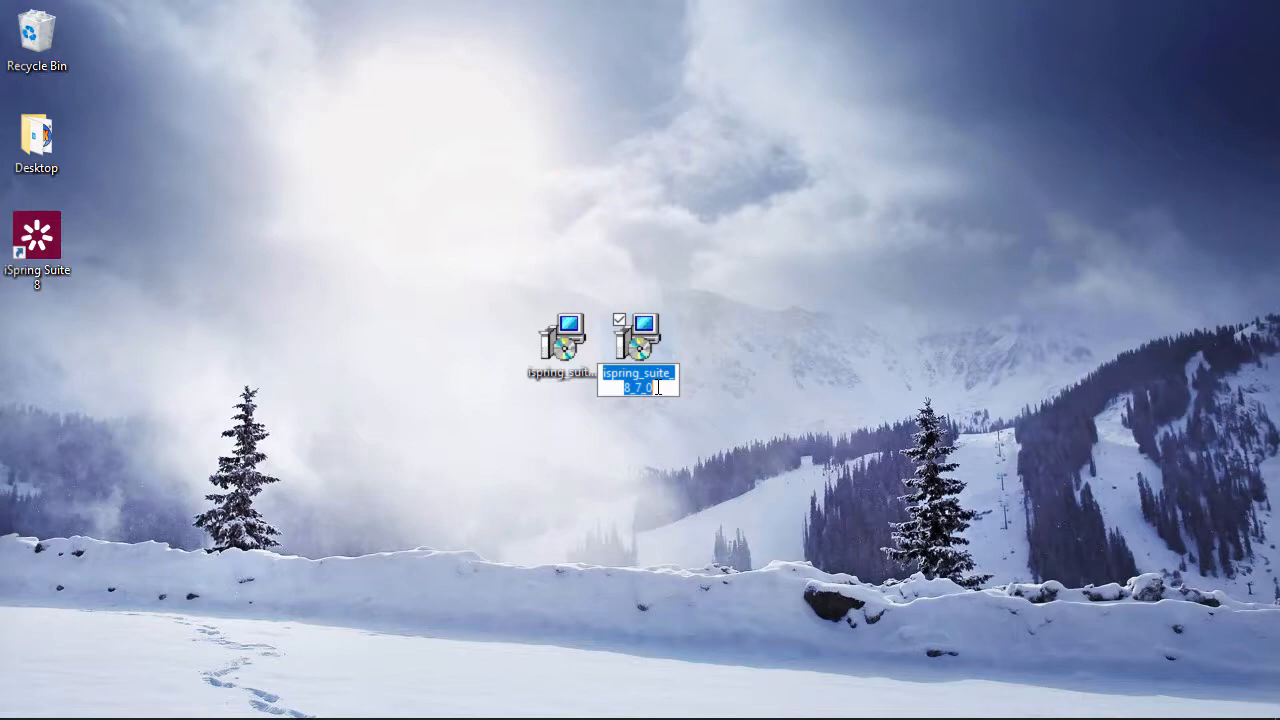
pyautogui.click(17, 705)
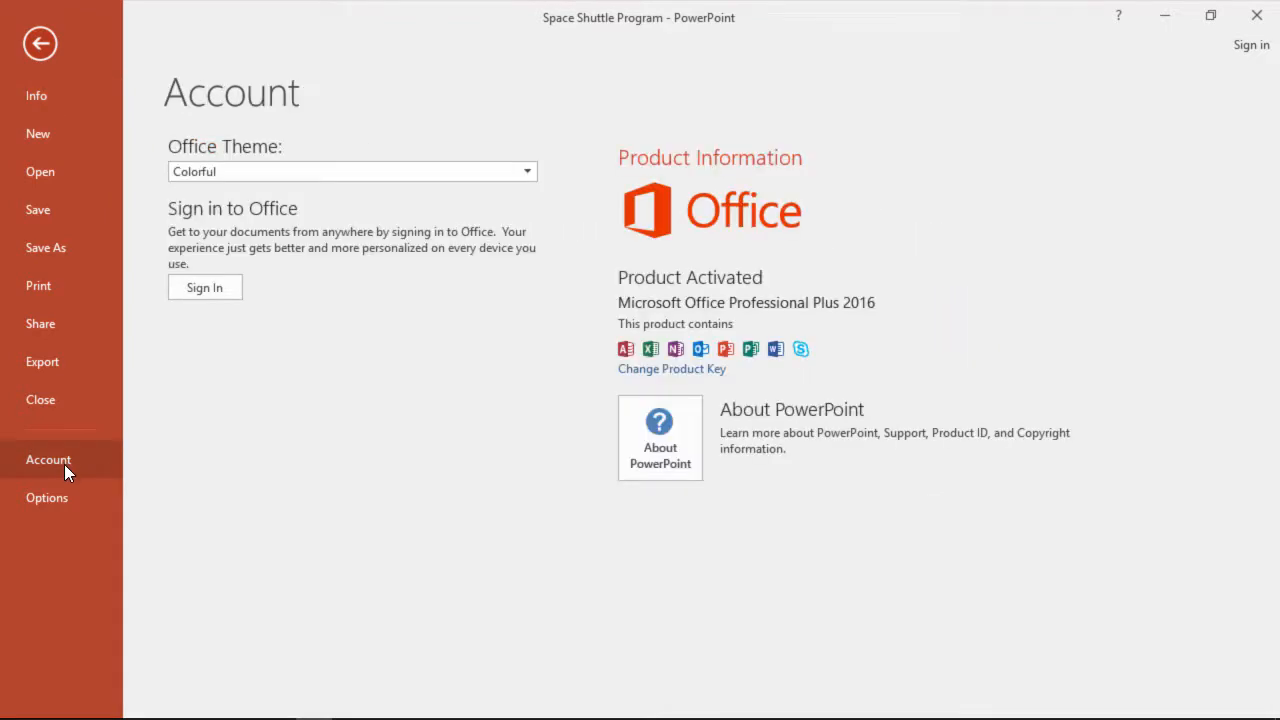
pyautogui.moveTo(660, 437)
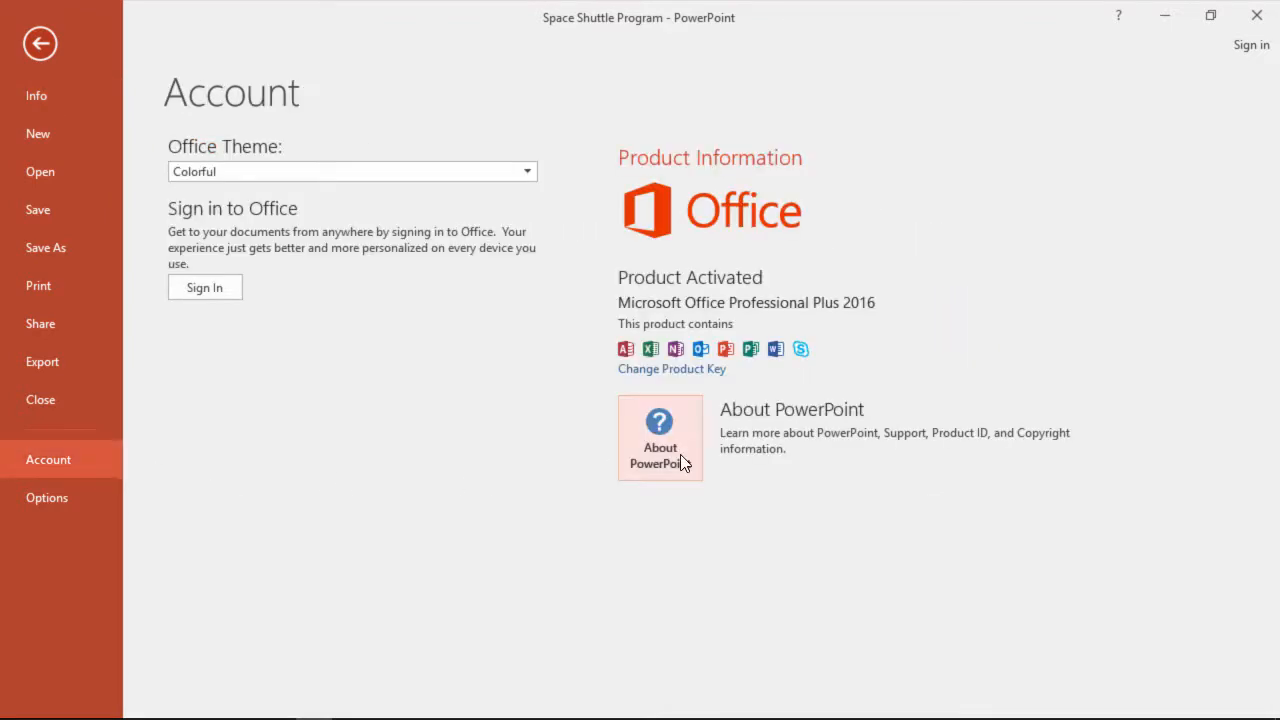
# Review PowerPoint's version details, then select the disabled iSpring Suite add-in in Options.
pyautogui.click(659, 437)
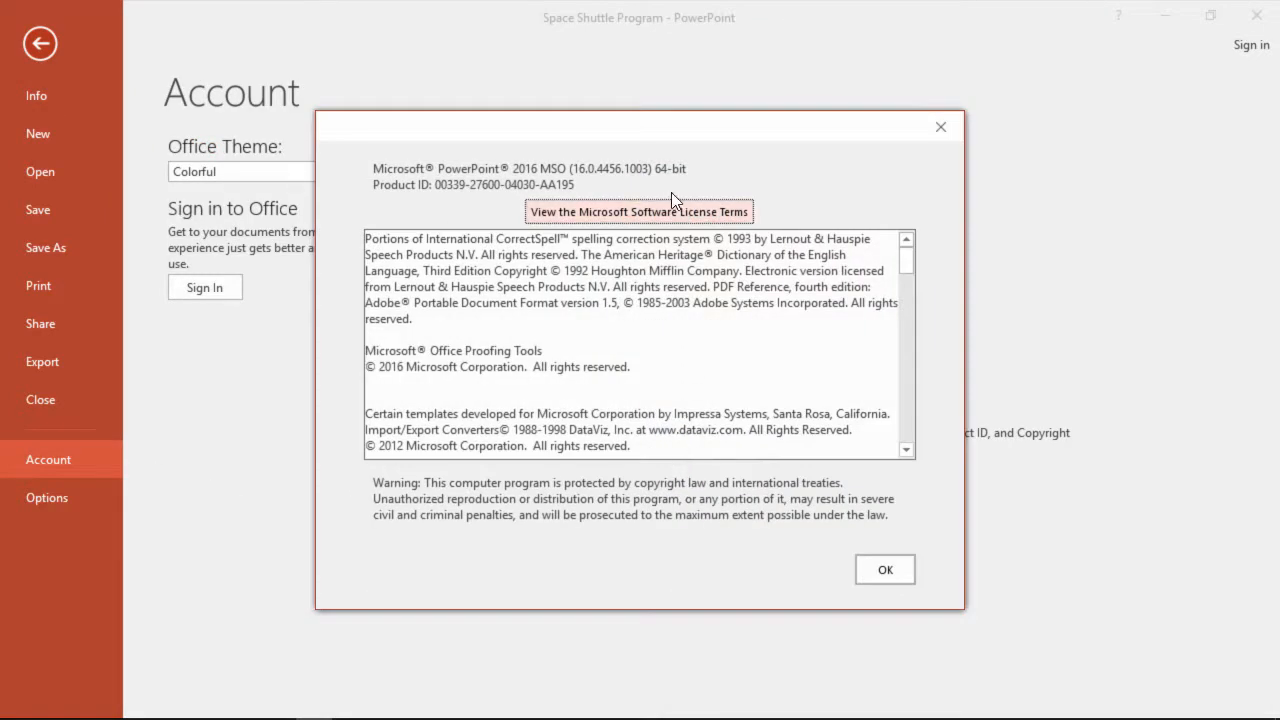
pyautogui.moveTo(668, 186)
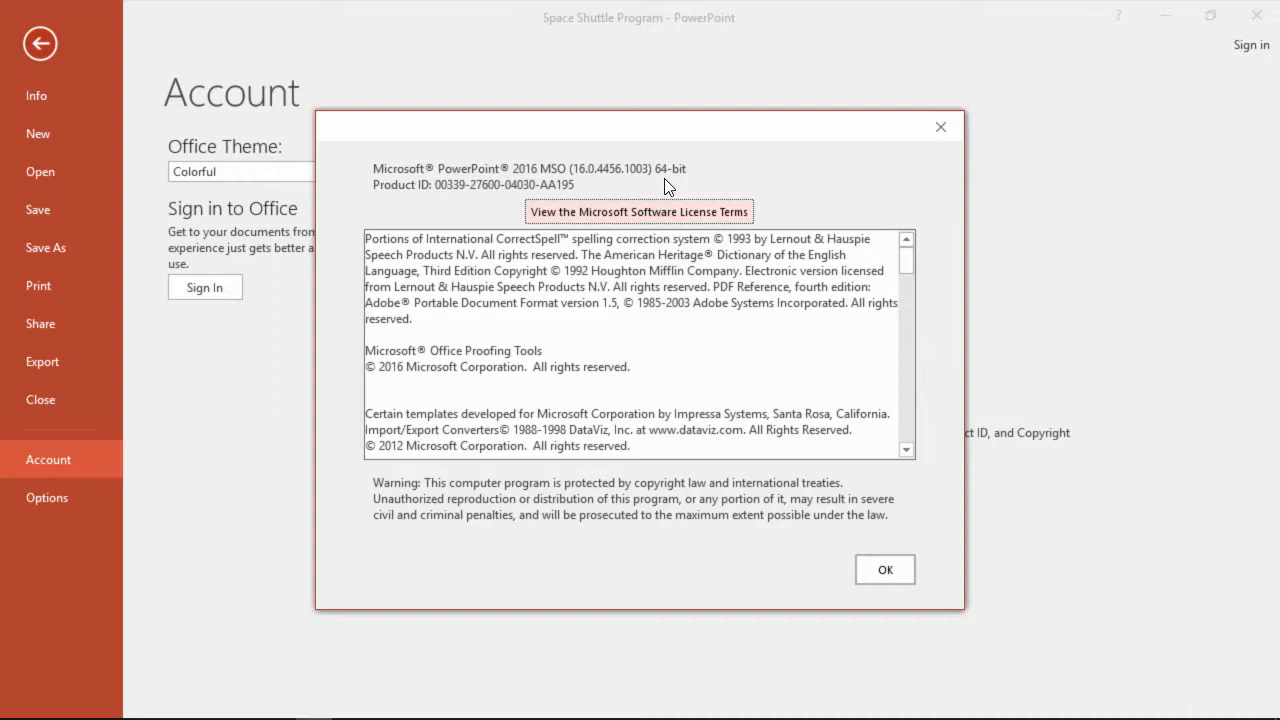
pyautogui.moveTo(873, 160)
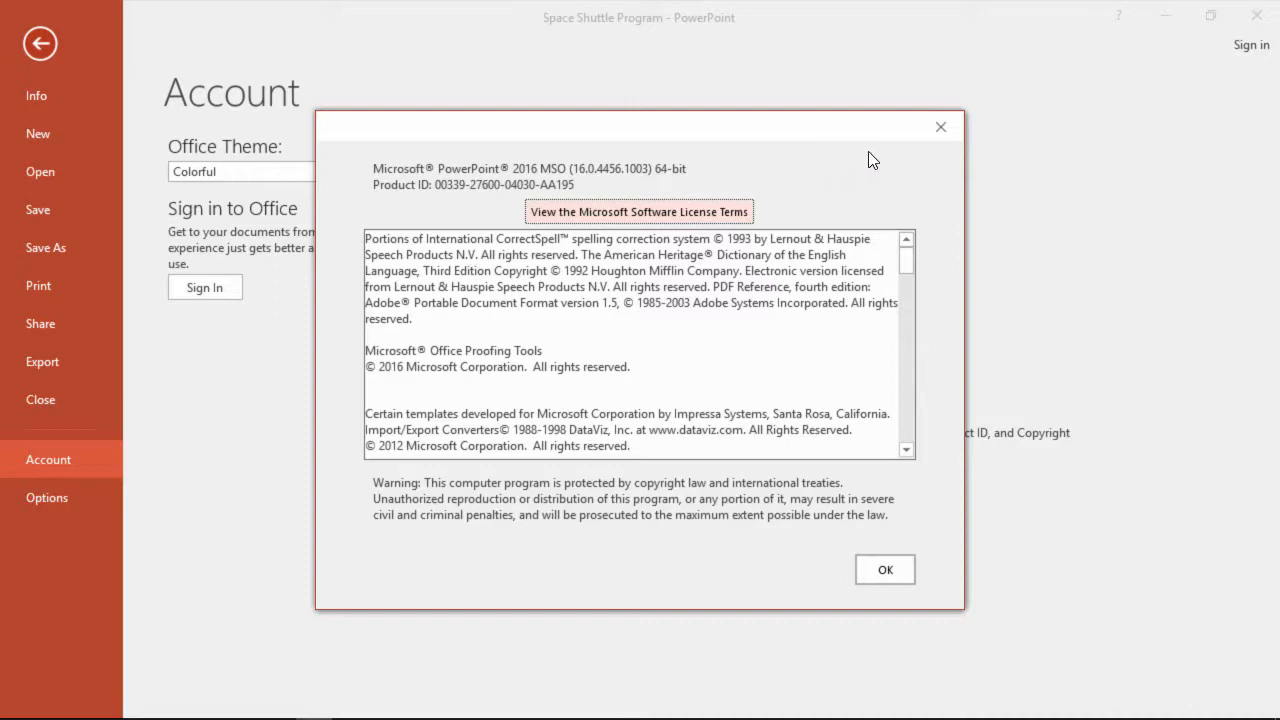
pyautogui.click(884, 569)
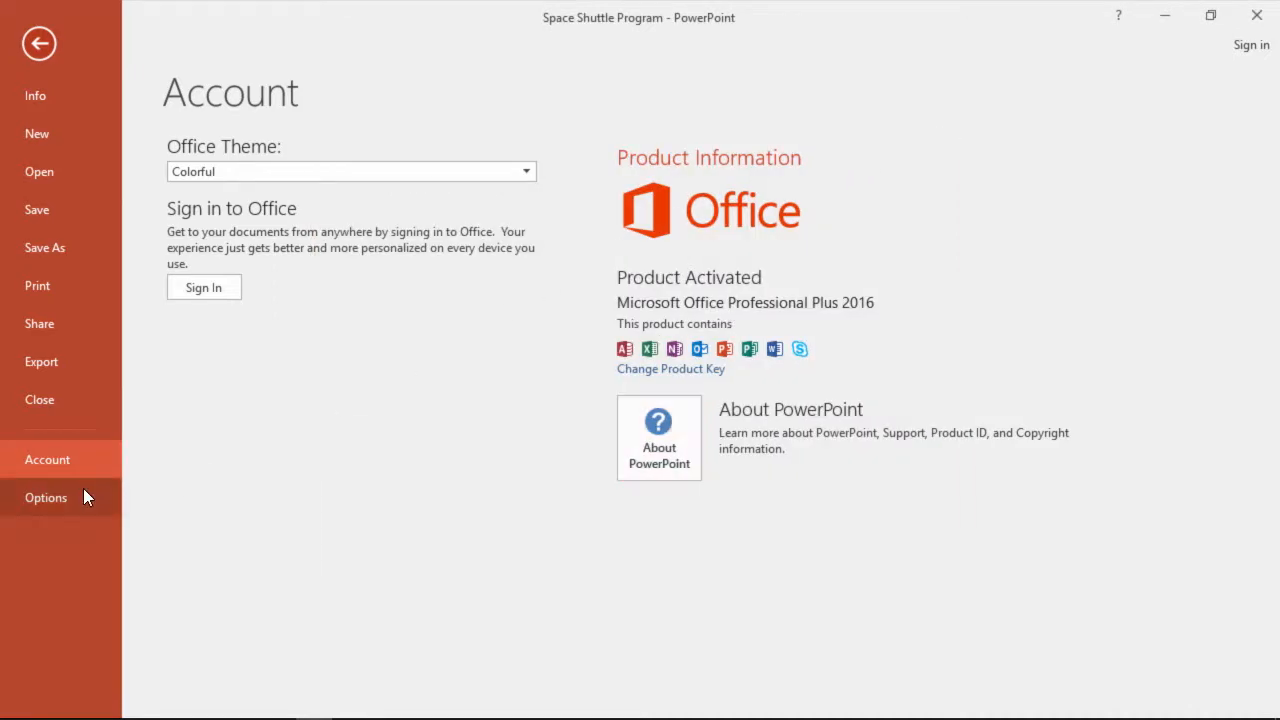
pyautogui.click(46, 497)
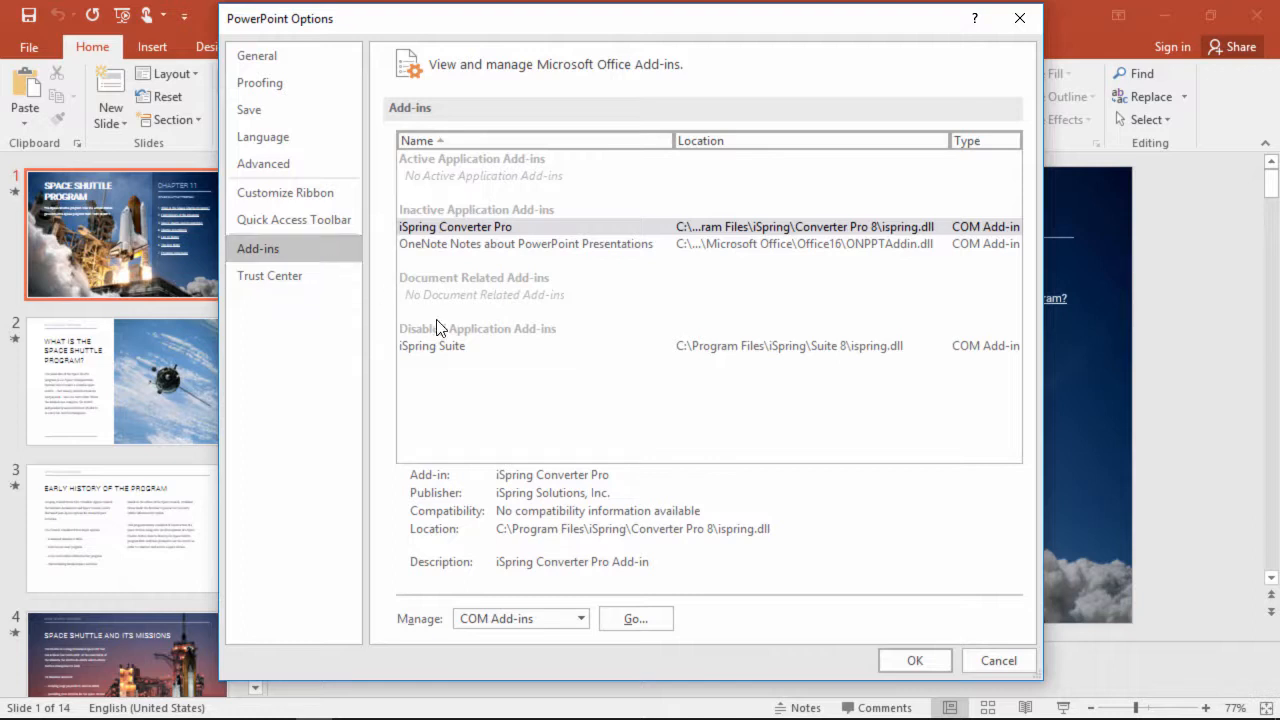
pyautogui.click(432, 345)
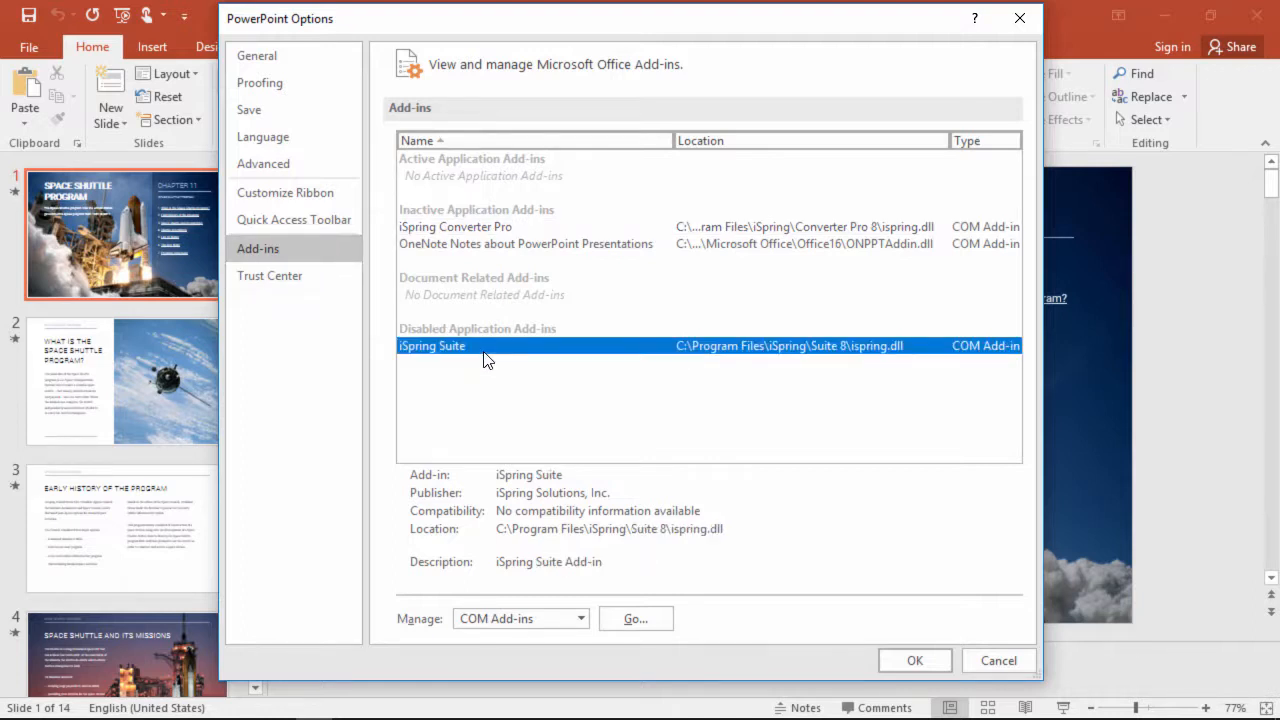
pyautogui.moveTo(518, 433)
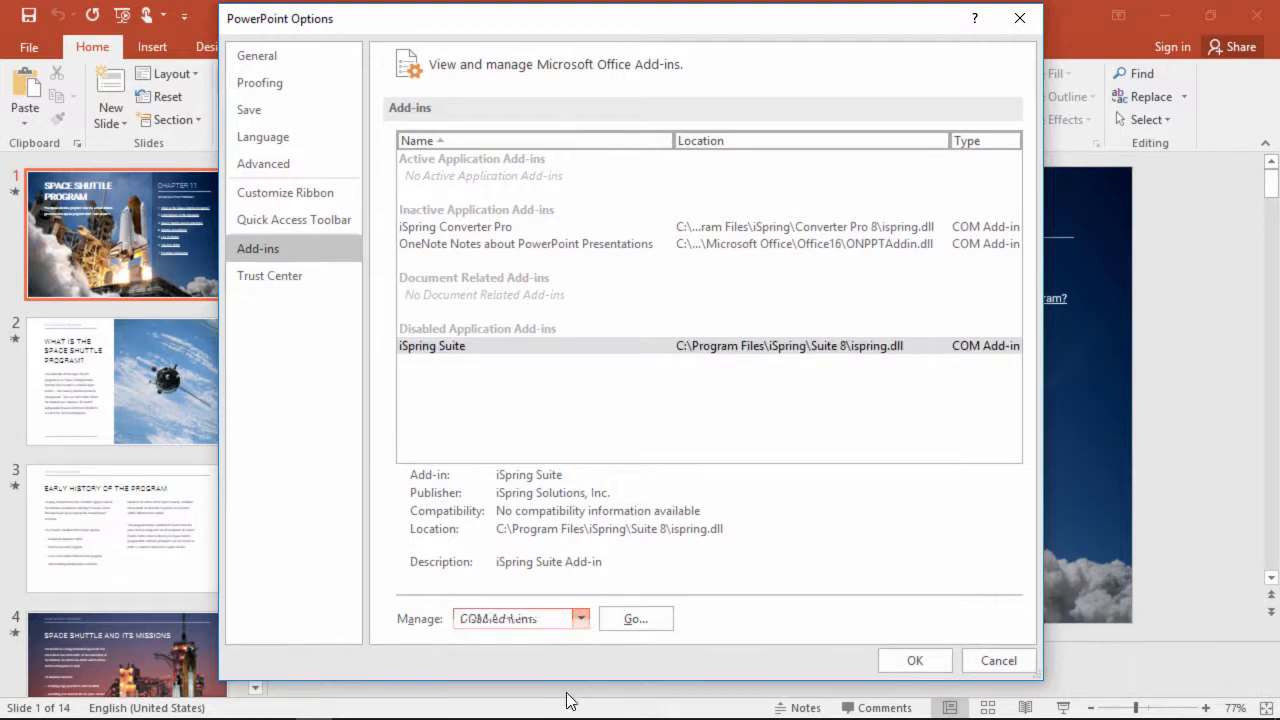
# Enable iSpring Suite from Disabled Items and show the iSpring Suite 8 ribbon tab.
pyautogui.click(635, 618)
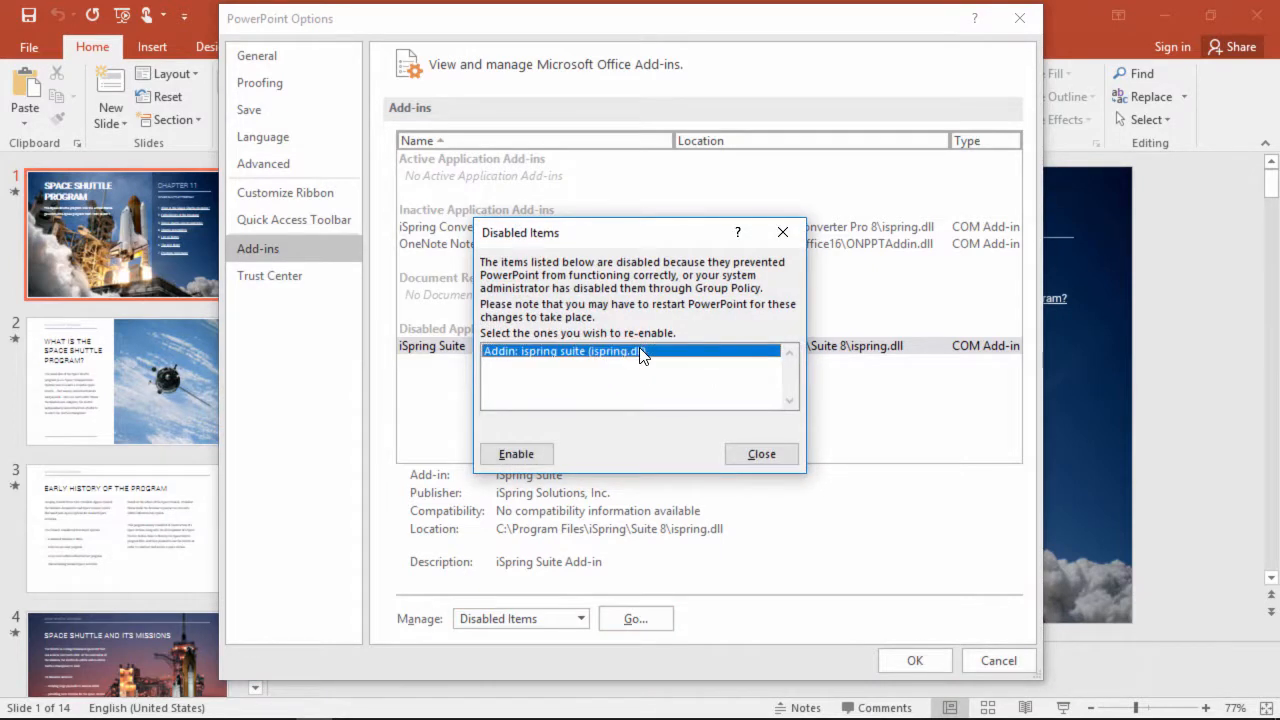
pyautogui.click(516, 453)
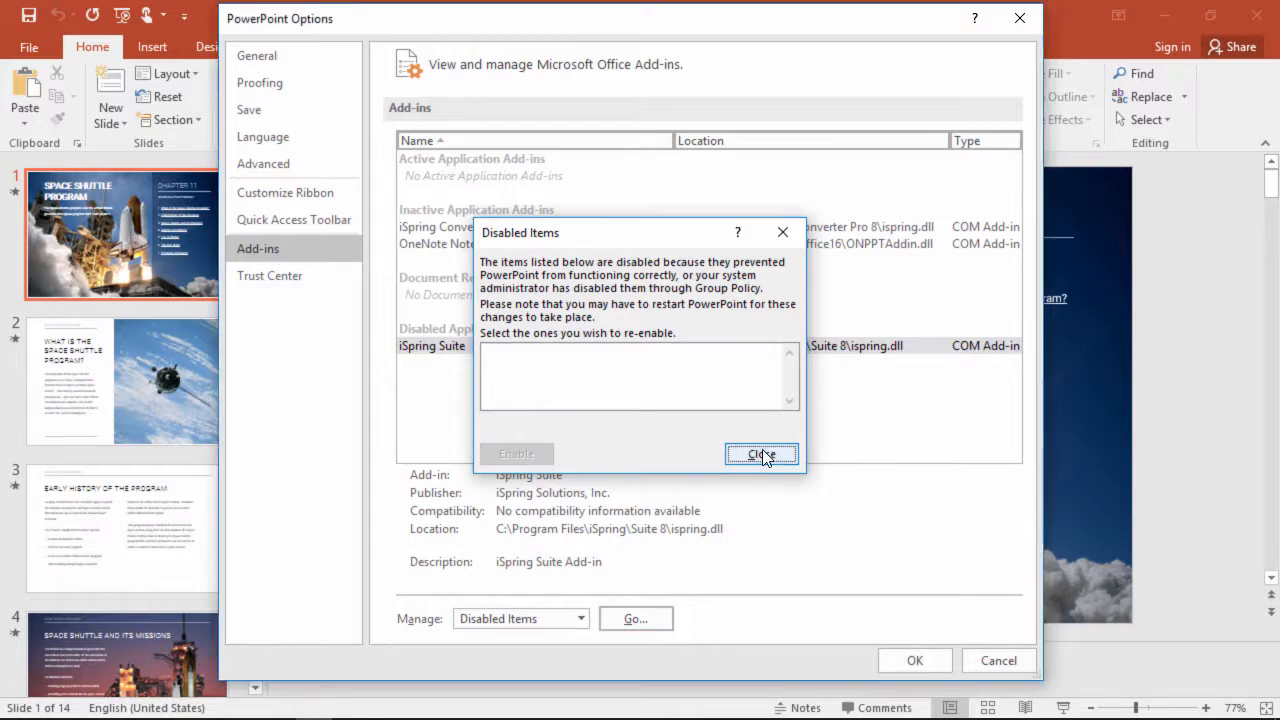
pyautogui.click(762, 454)
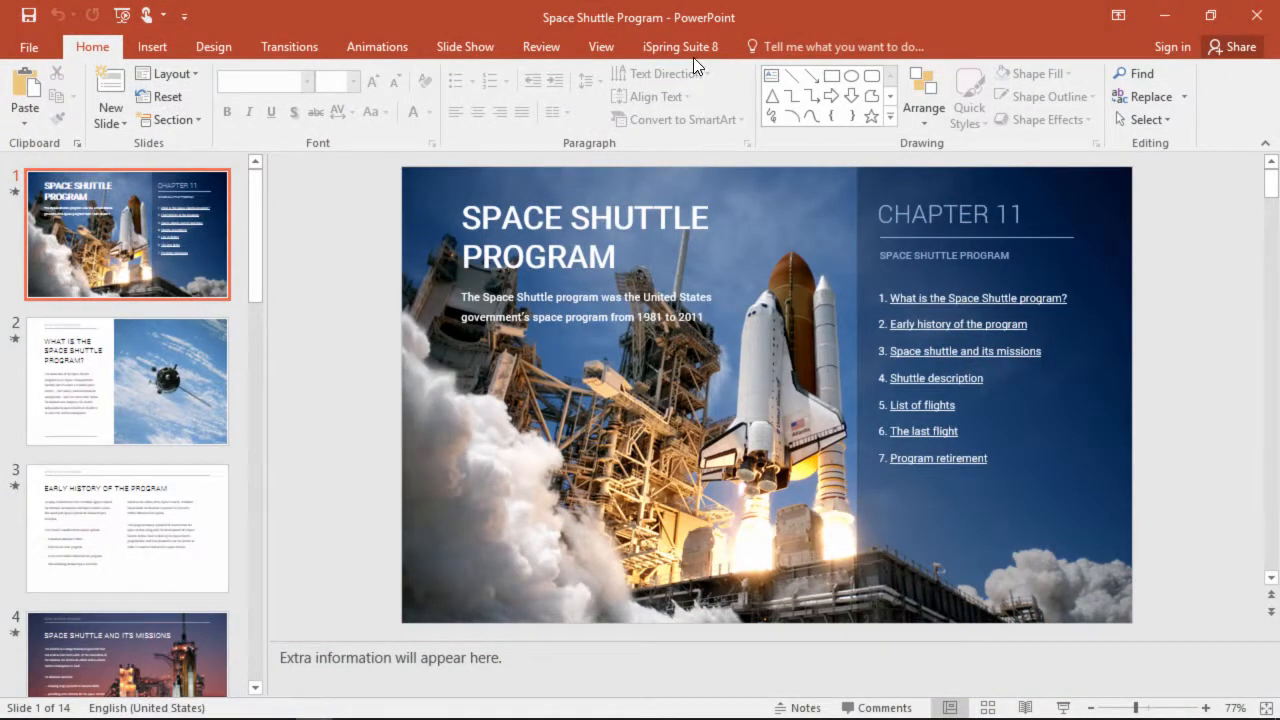
pyautogui.click(680, 46)
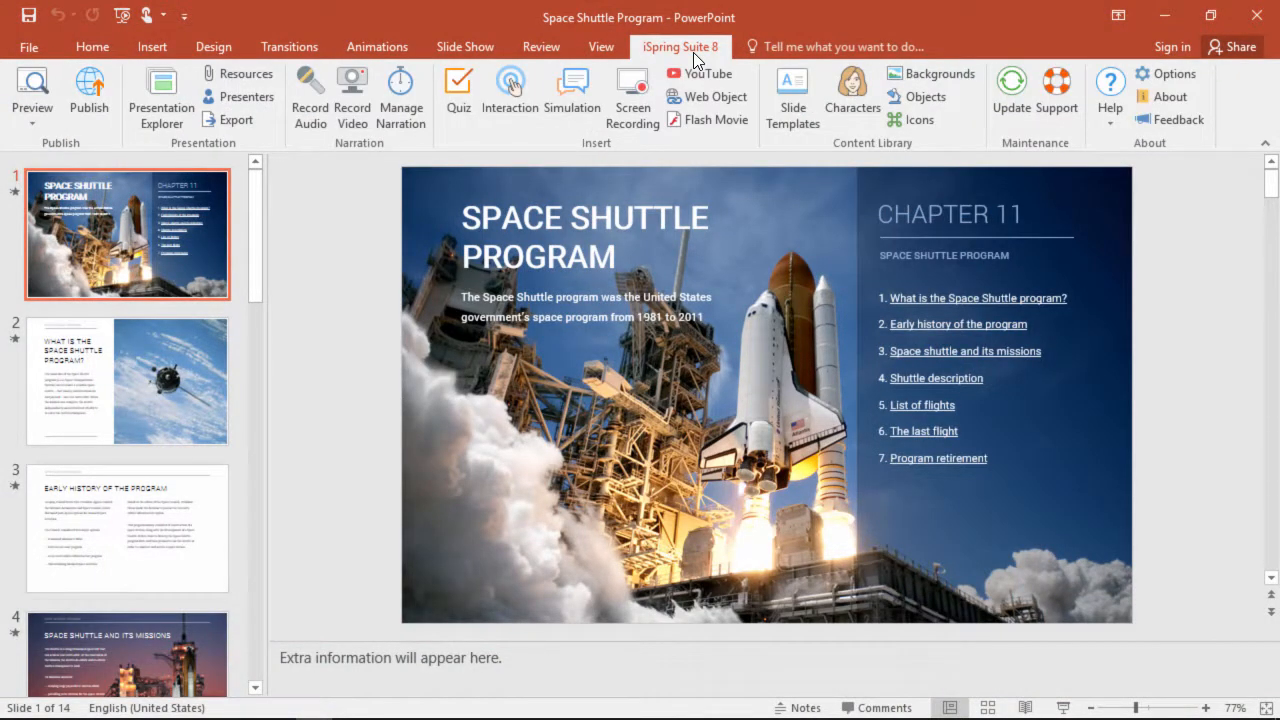